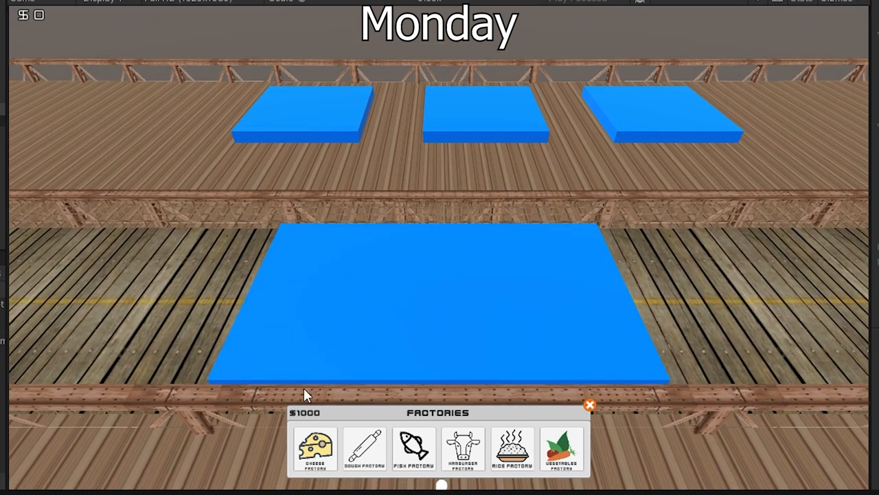
Build the Hamburger Factory on the large blue plot from the Factories panel.
click(316, 450)
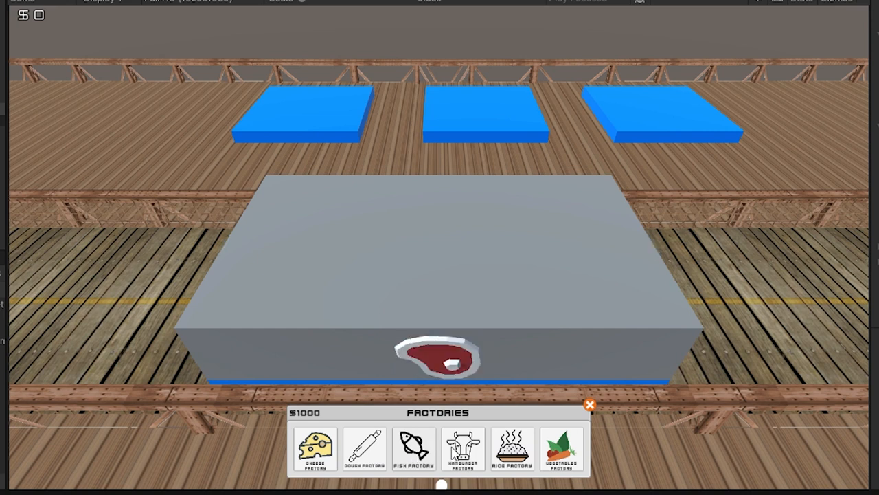
click(562, 449)
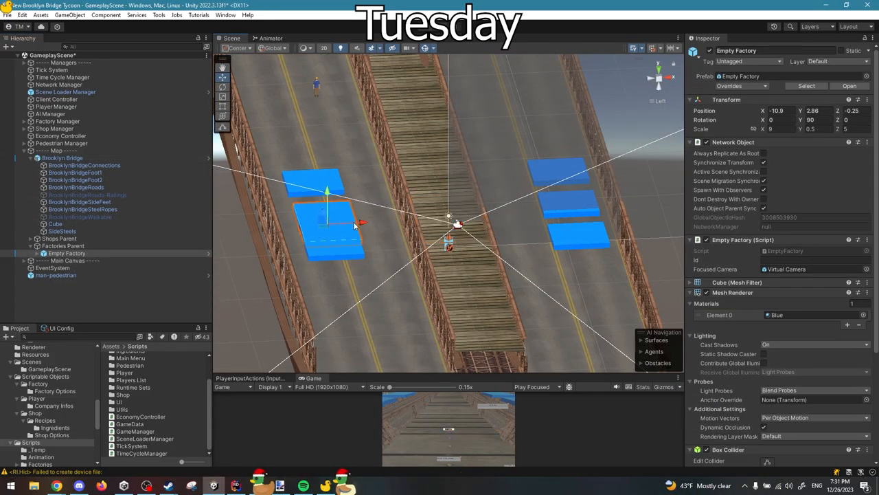
Exit Play mode and select Empty Factory under Factories Parent in the Hierarchy.
click(424, 26)
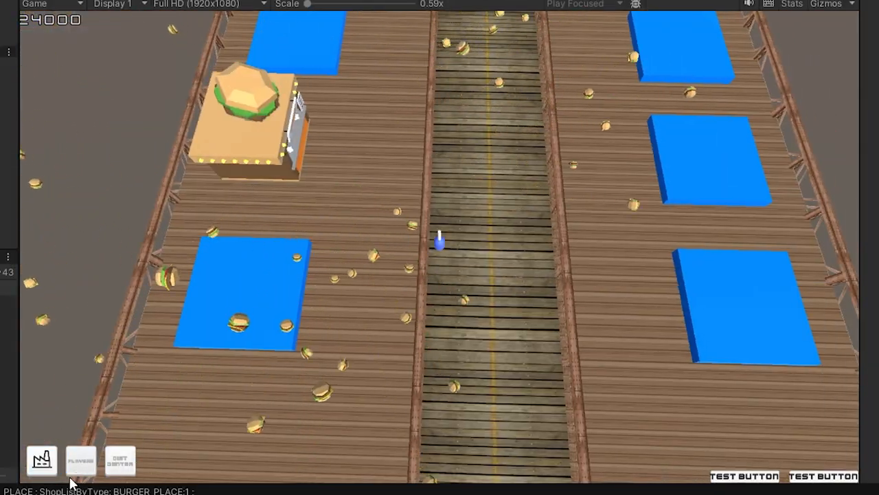
Switch the bridge level and open the Factories picker from the bottom-left button.
click(41, 459)
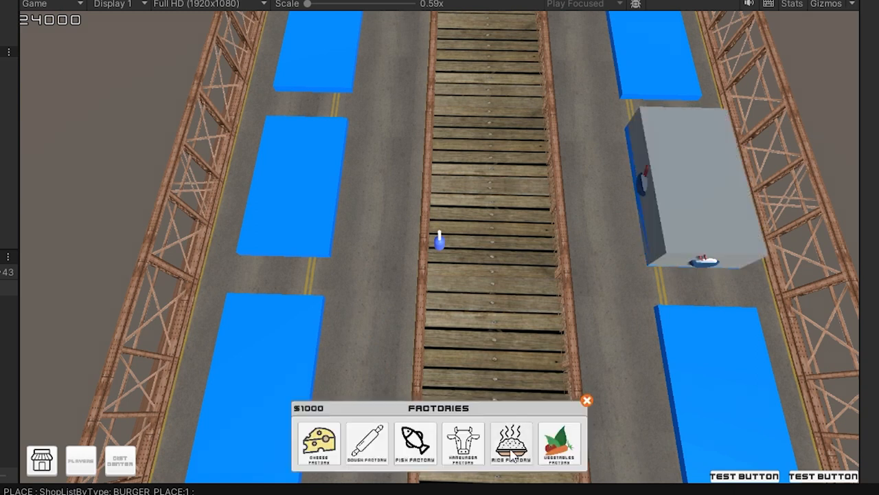
click(587, 400)
text(Storage)
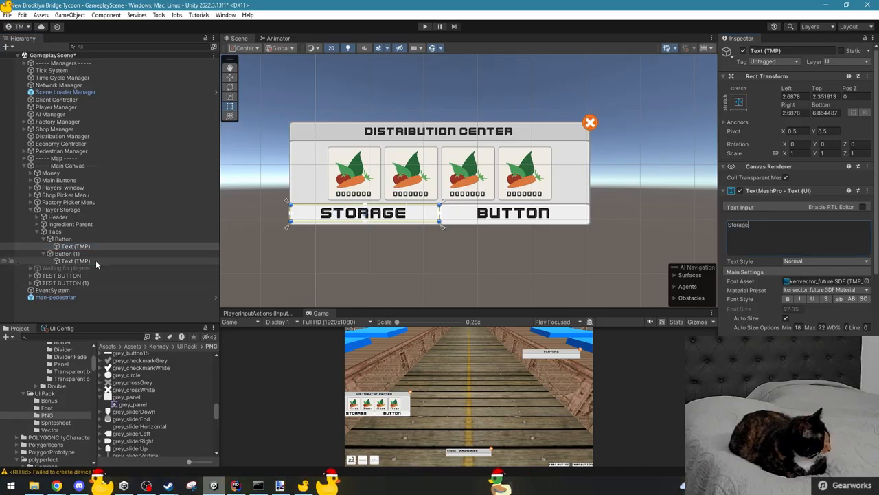
Set Button (1)'s Text (TMP) label to 'Orders'.
text(Orders)
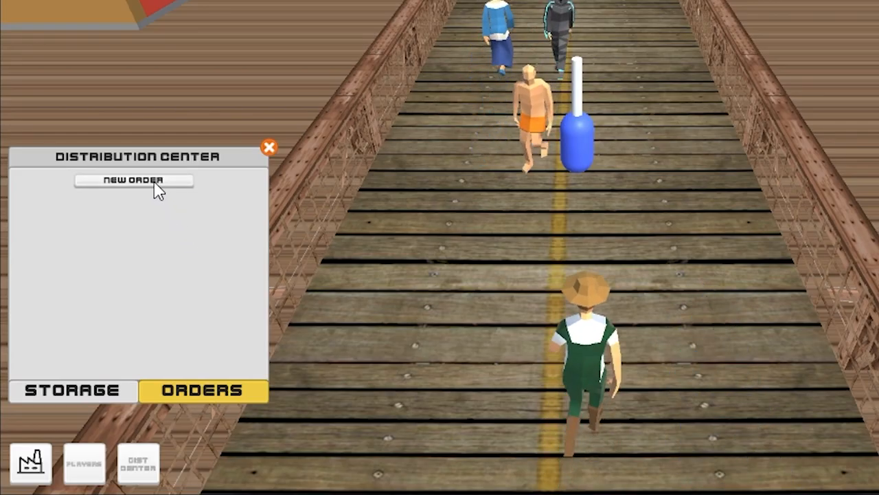
Start a New Order, pick Pizzeria with 5 cheese, dough and vegetables, and create it.
click(132, 180)
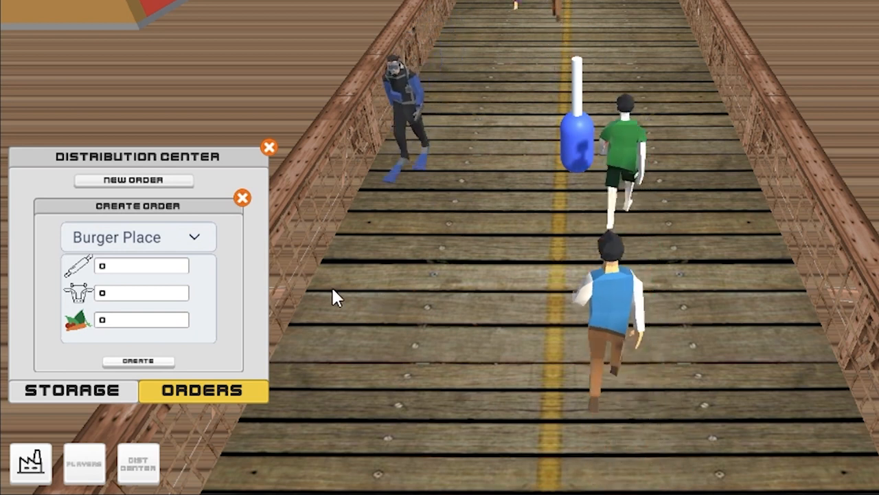
click(137, 237)
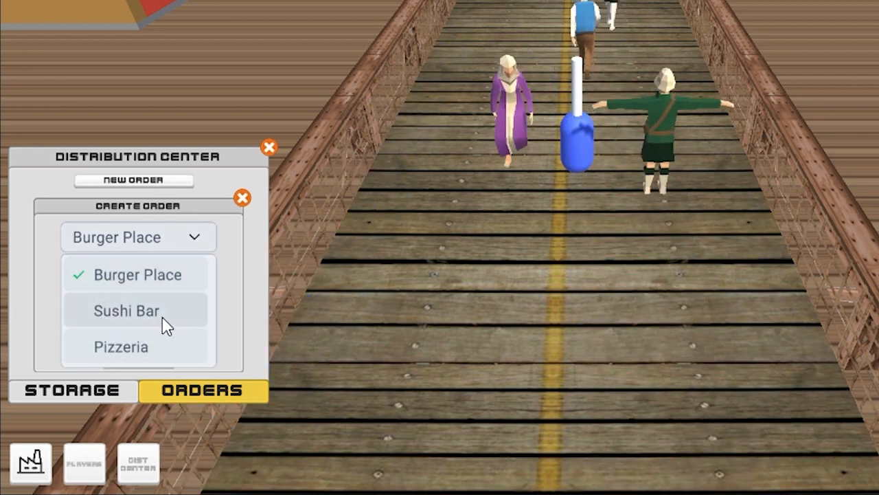
click(126, 311)
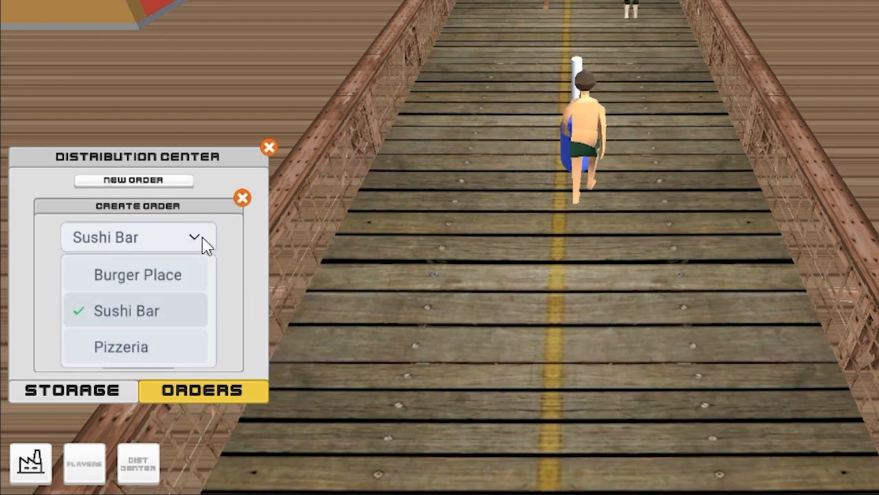
click(121, 346)
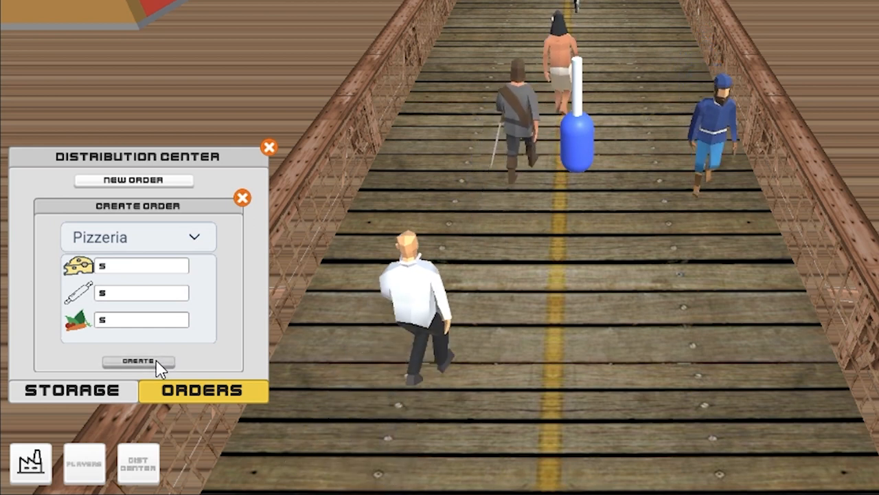
click(138, 362)
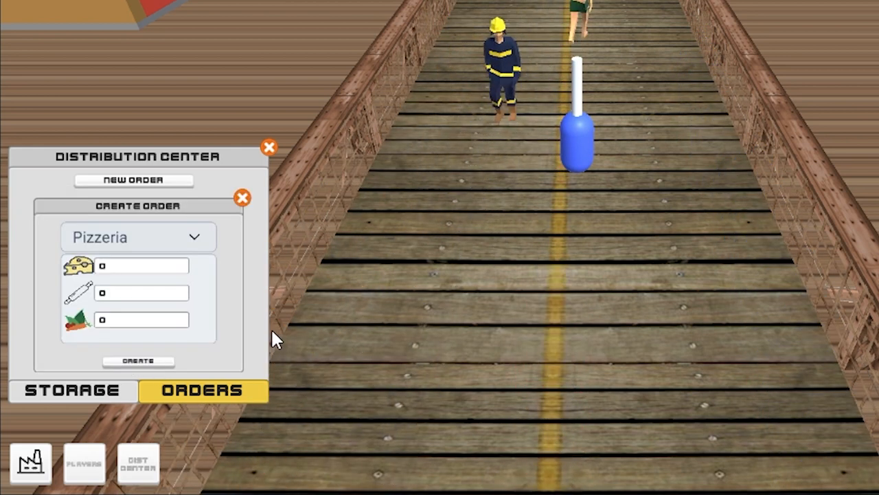
click(138, 237)
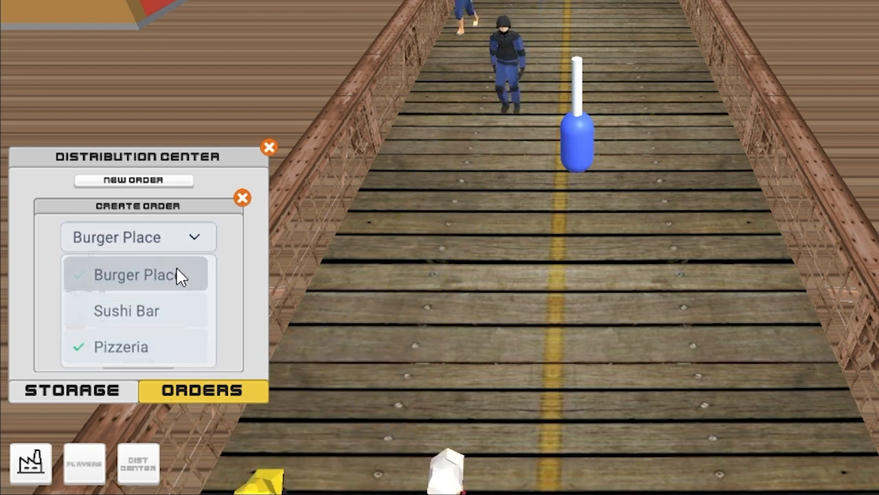
click(136, 274)
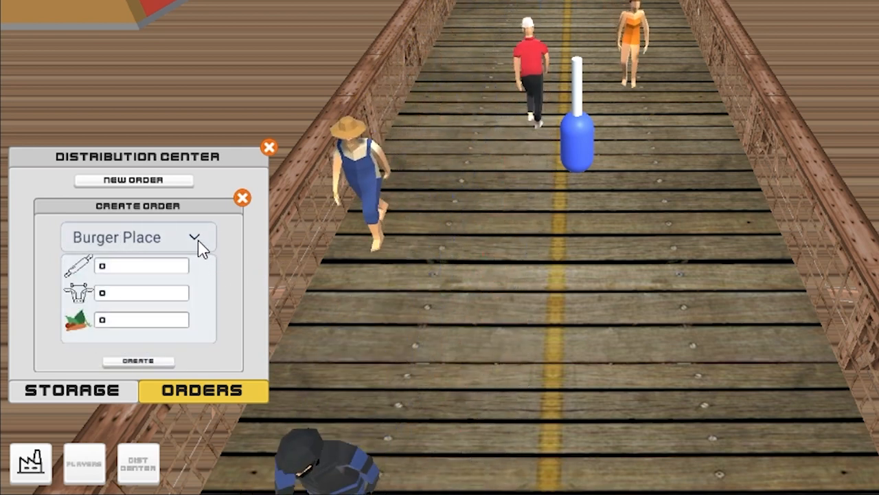
click(137, 237)
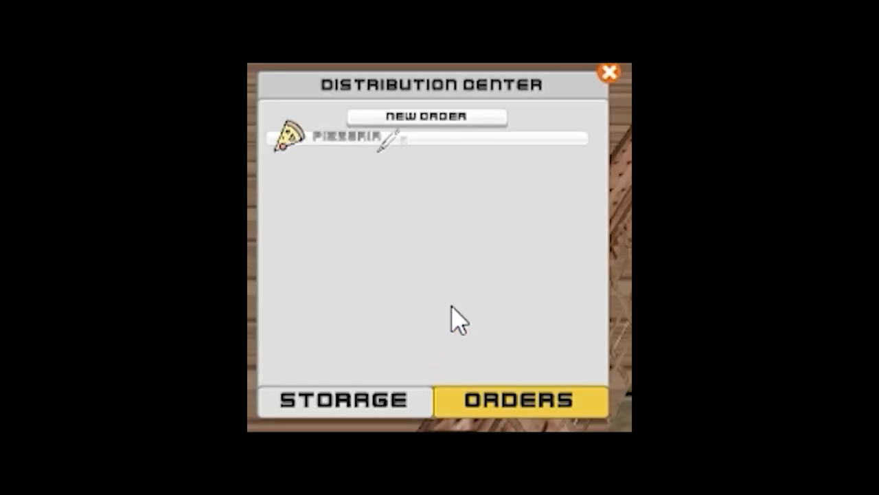
Check the Pizzeria entry on the Orders tab, then scroll commit history to the newest commit.
click(347, 400)
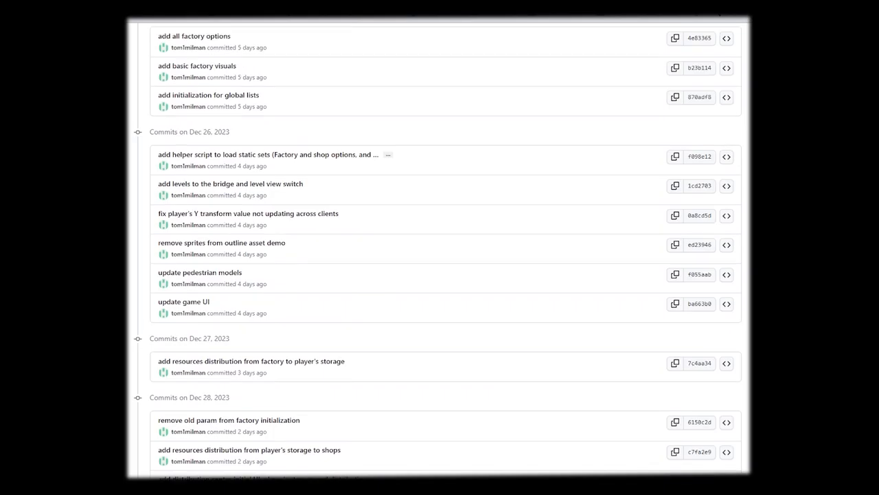
scroll(up, 3)
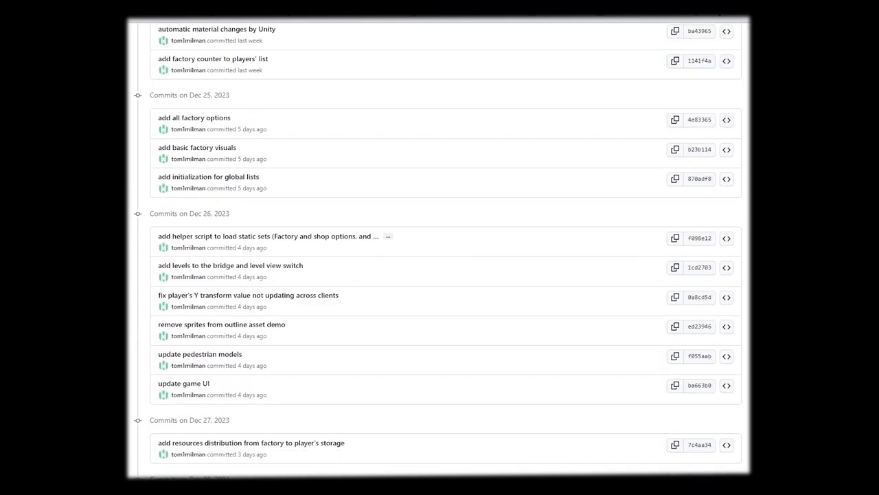
scroll(down, 3)
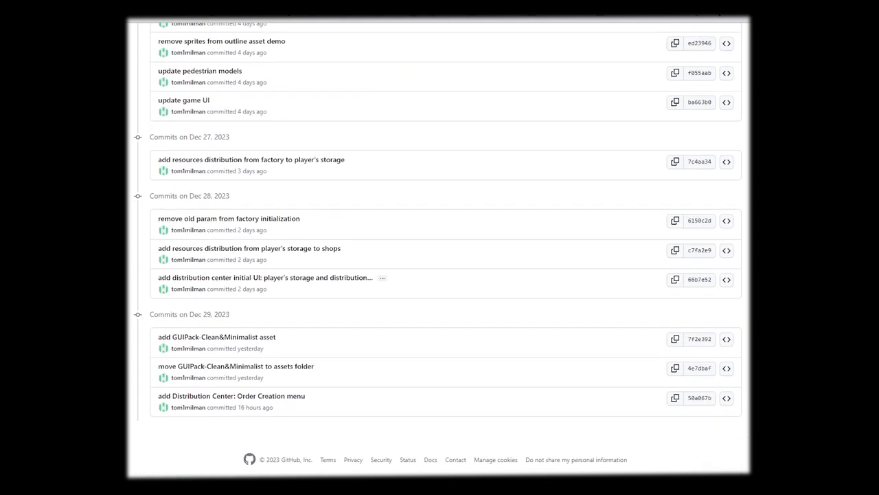